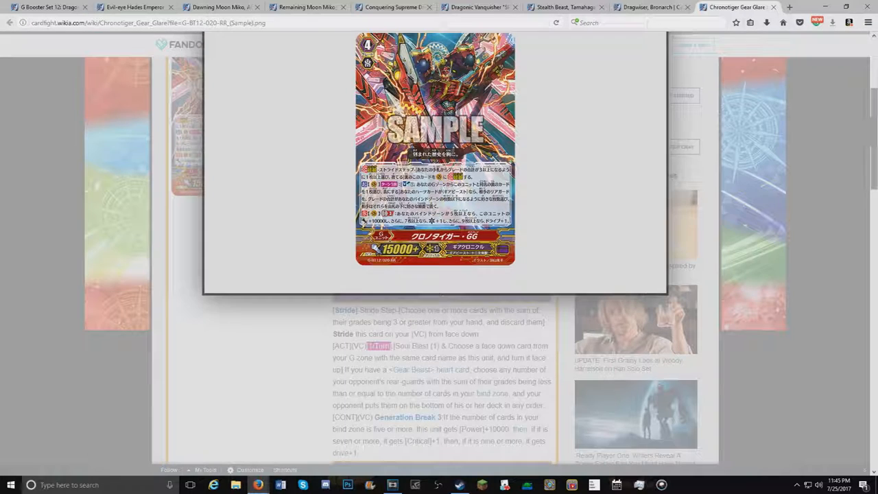
pyautogui.moveTo(784, 140)
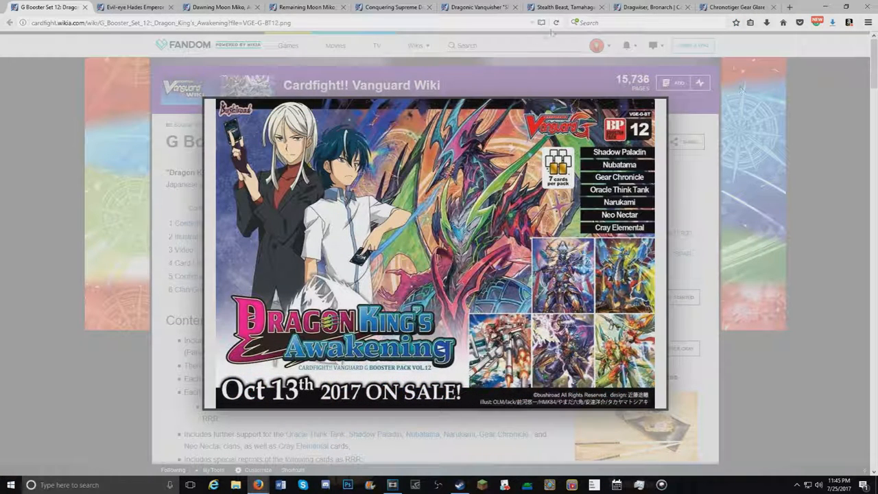
# - Enlarge the G Booster Set 12 box art, then close the lightbox again
pyautogui.click(439, 254)
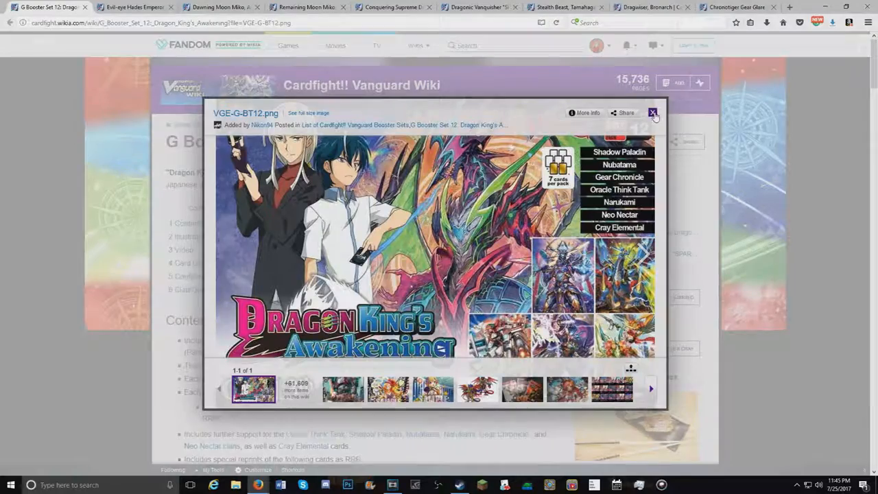
pyautogui.click(652, 113)
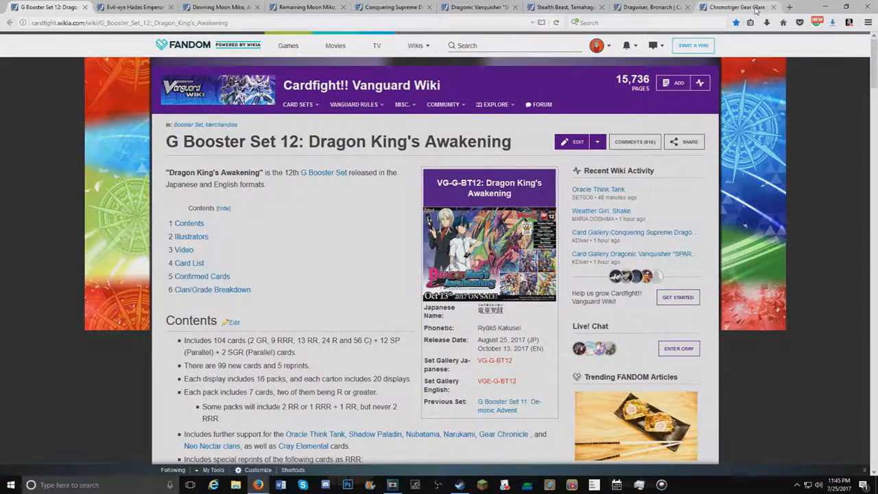
pyautogui.click(738, 7)
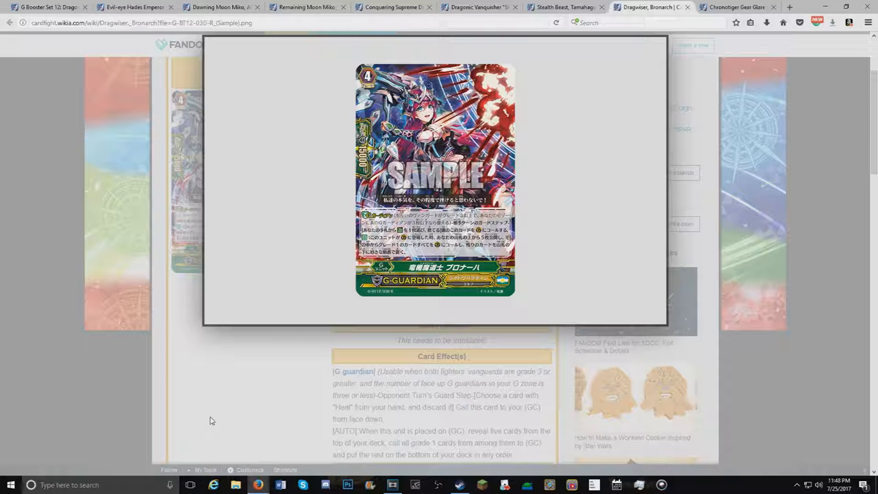
pyautogui.moveTo(183, 394)
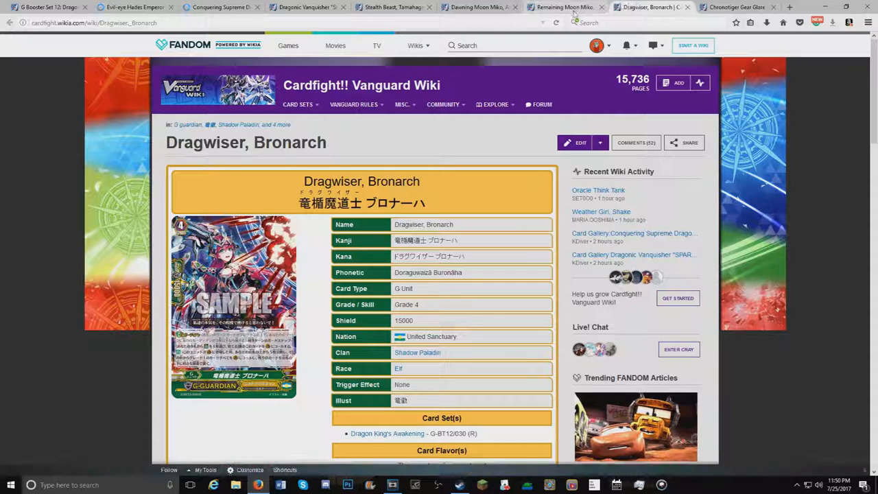
# - View Remaining Moon Miko, Haruzuki and scroll to its card set, flavor and effect text
pyautogui.click(562, 7)
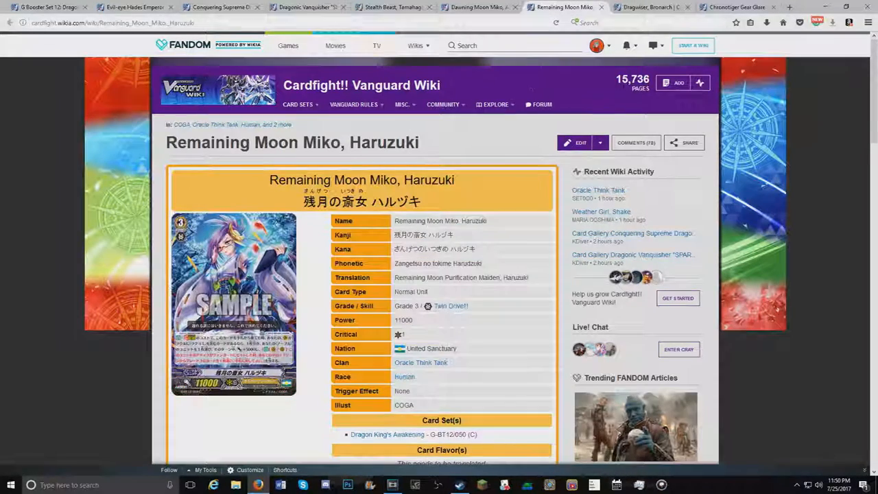
pyautogui.scroll(-3)
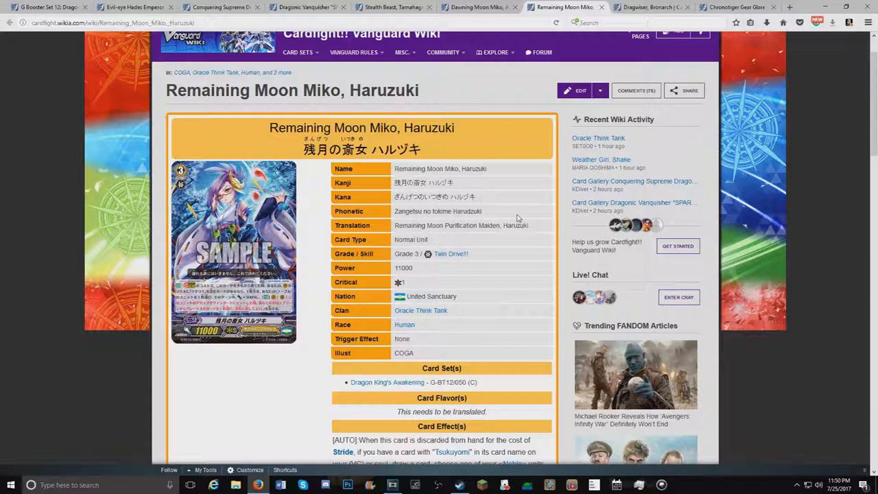
pyautogui.moveTo(493, 216)
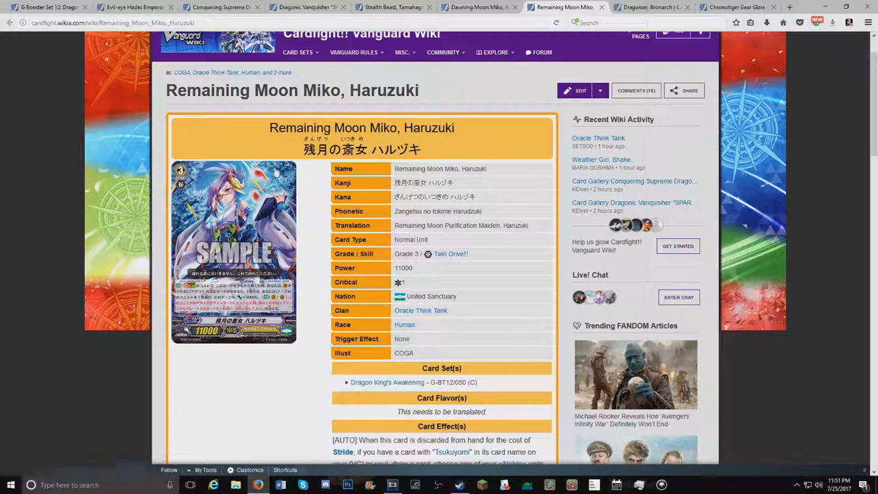
pyautogui.scroll(-3)
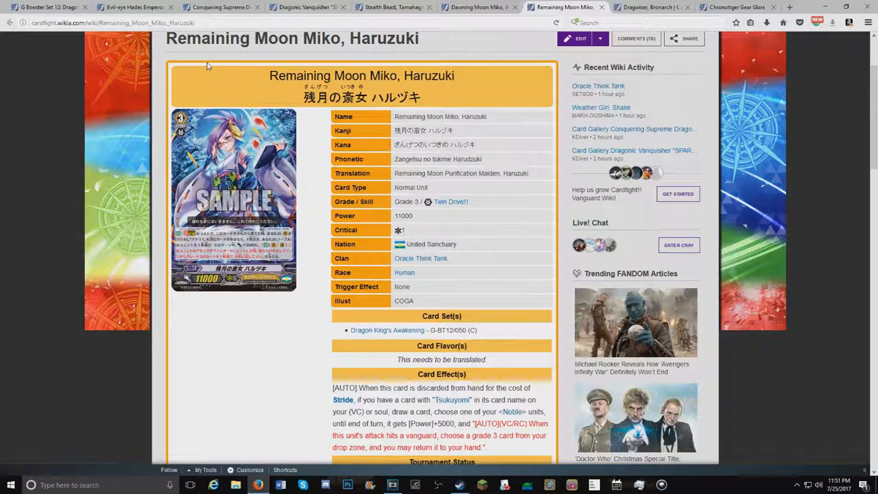
pyautogui.moveTo(373, 161)
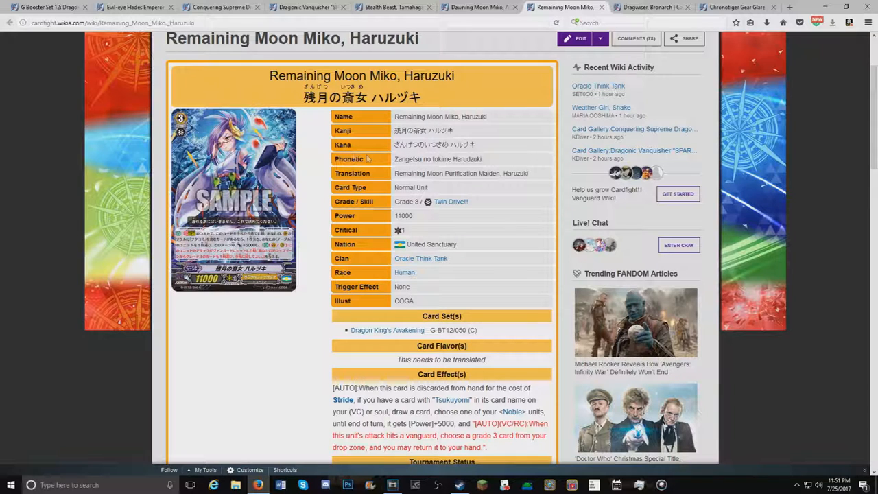
pyautogui.moveTo(325, 196)
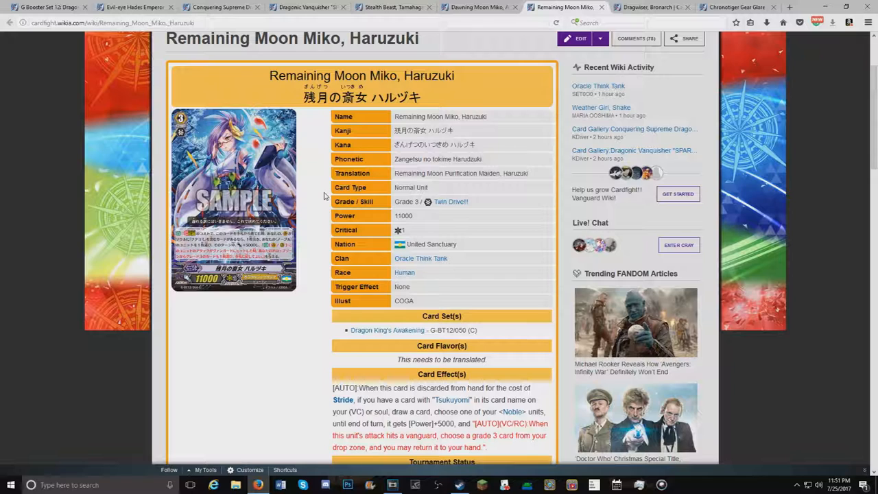
pyautogui.moveTo(298, 368)
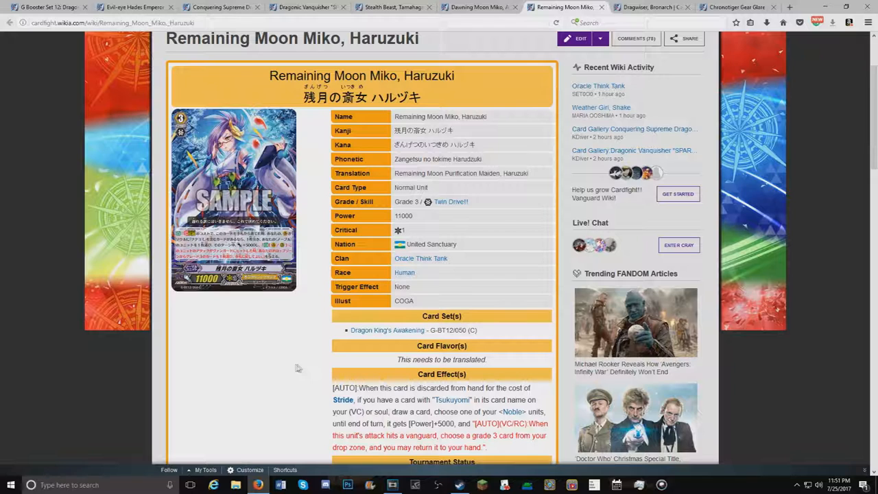
pyautogui.moveTo(389, 398)
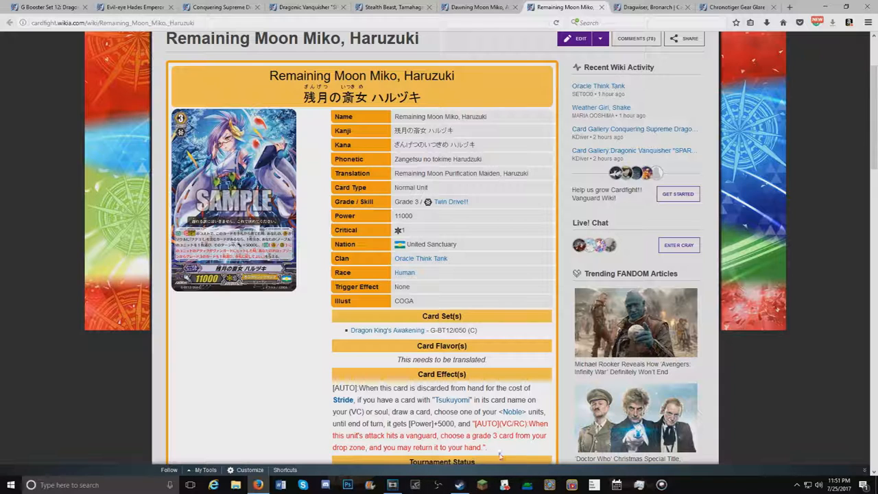
pyautogui.moveTo(501, 456)
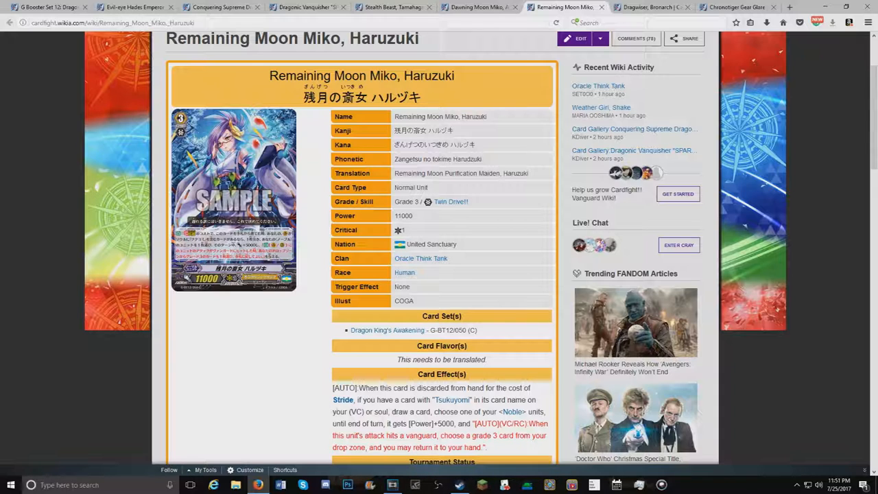
pyautogui.moveTo(296, 176)
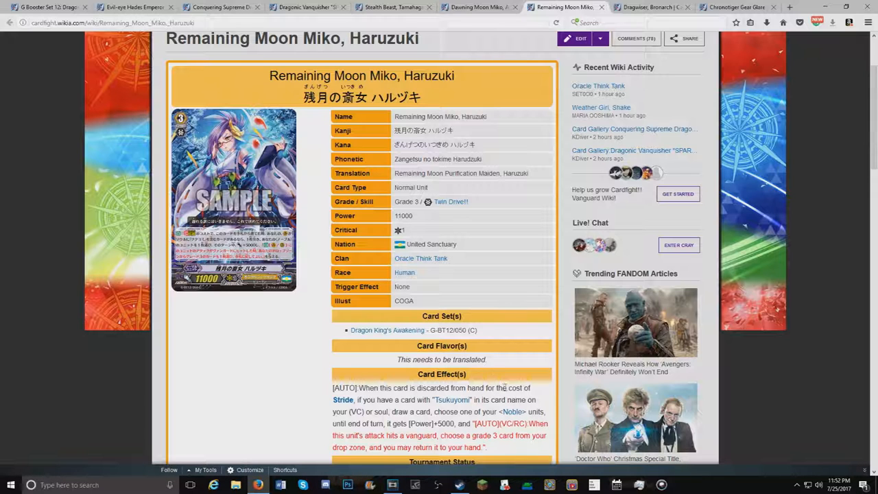
pyautogui.moveTo(480, 7)
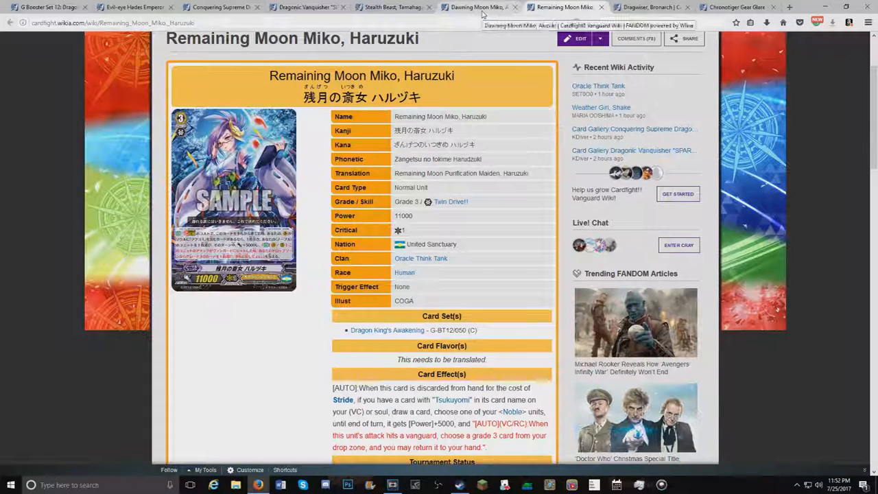
# - View Dawning Moon Miko, Akizuki and scroll to its Card Set(s) and Card Effect(s) sections
pyautogui.click(478, 7)
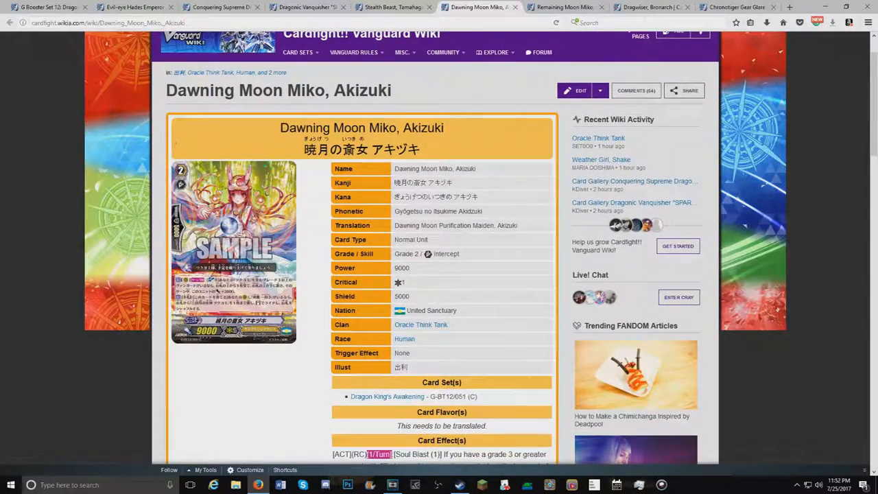
pyautogui.scroll(-3)
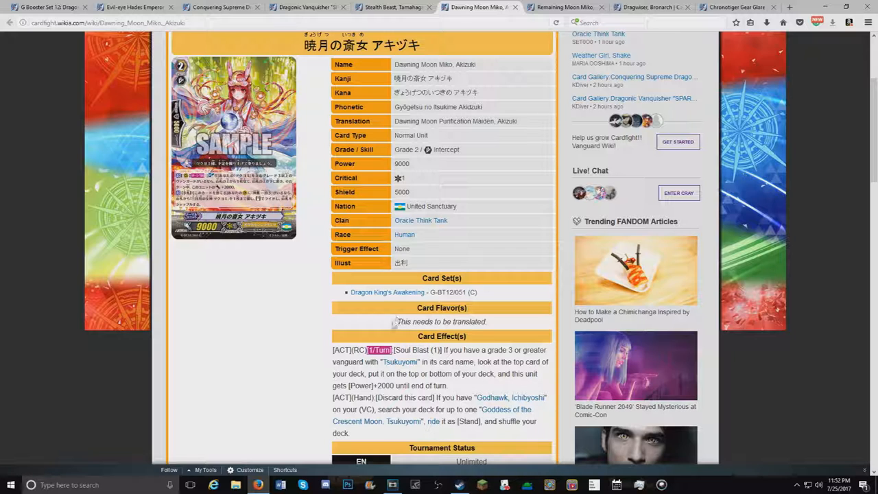
pyautogui.moveTo(392, 359)
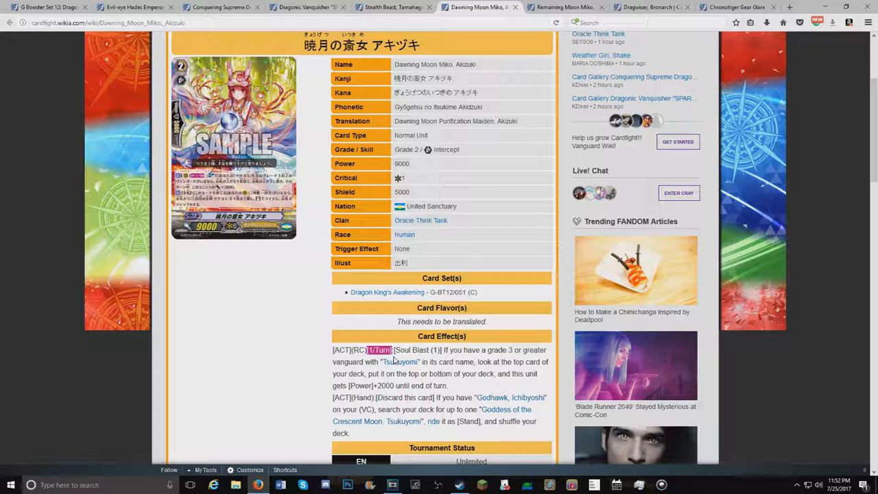
pyautogui.moveTo(432, 417)
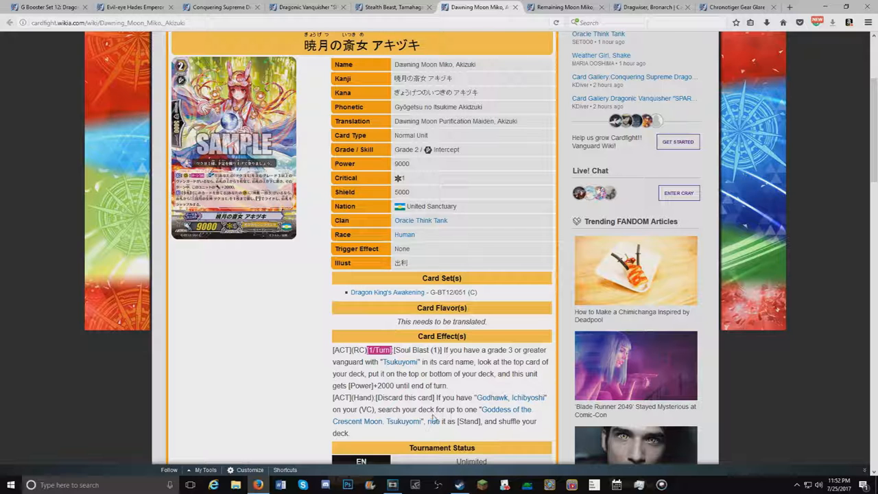
pyautogui.scroll(3)
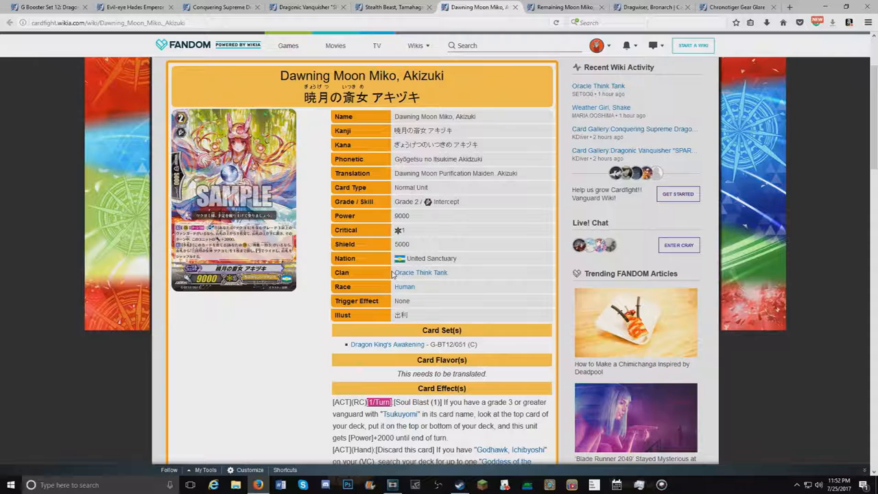
pyautogui.scroll(-3)
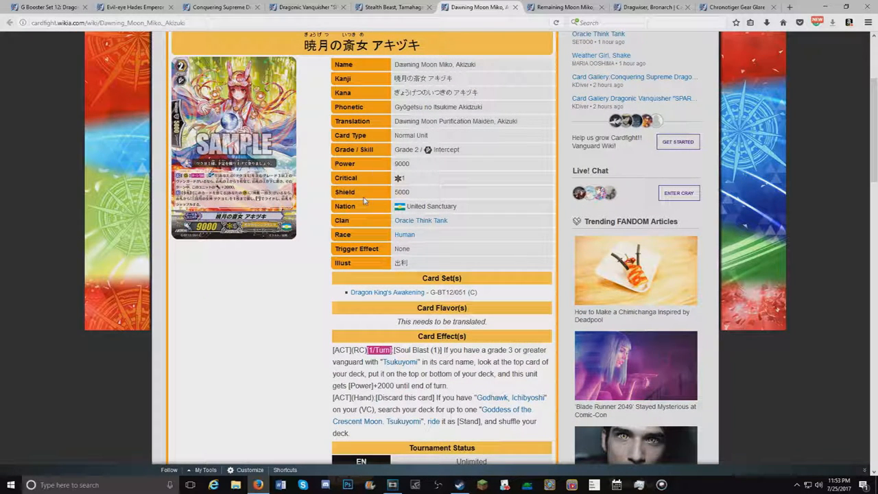
pyautogui.moveTo(374, 209)
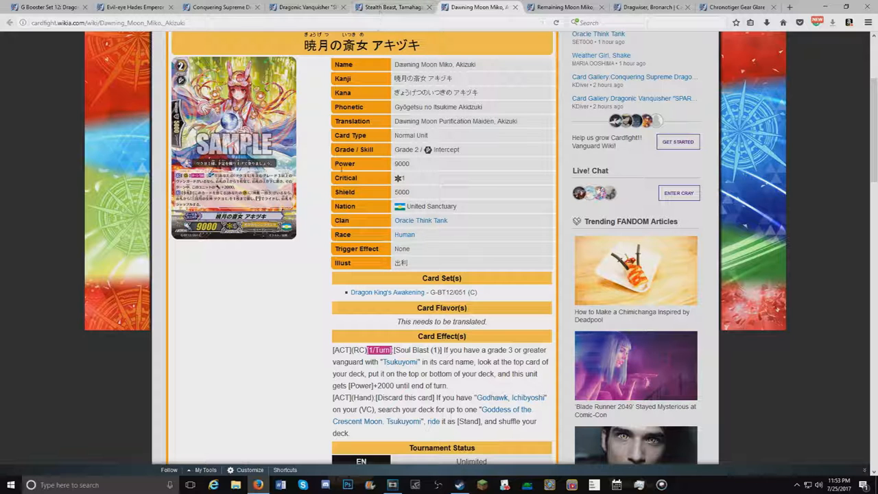
pyautogui.moveTo(394, 7)
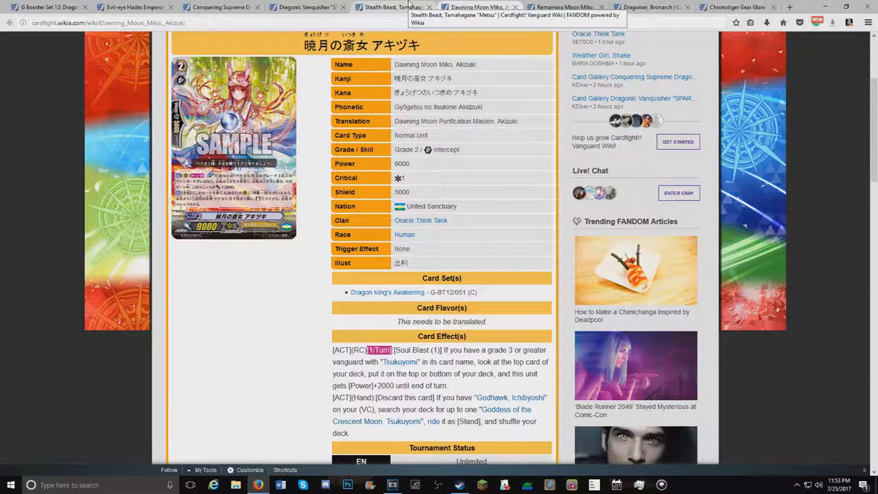
# - View Stealth Beast, Tamahagane "Metsu" and read its Nubatama details and Generation Break effect
pyautogui.click(391, 7)
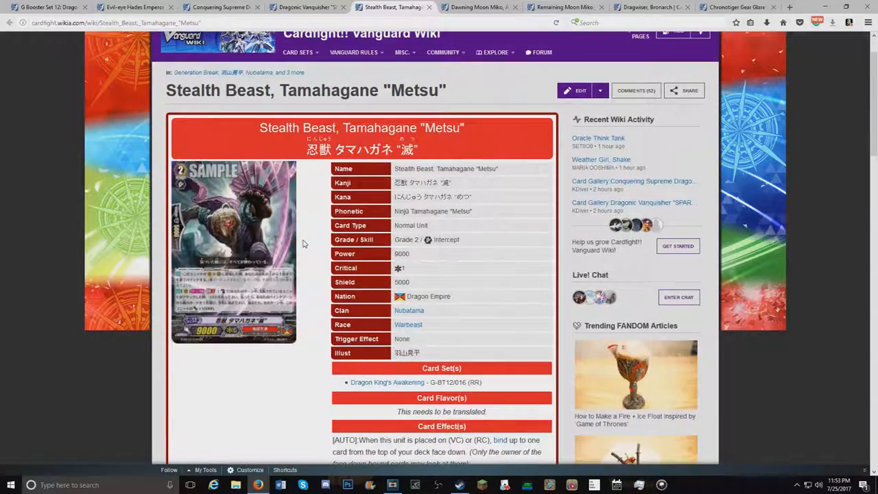
pyautogui.scroll(-3)
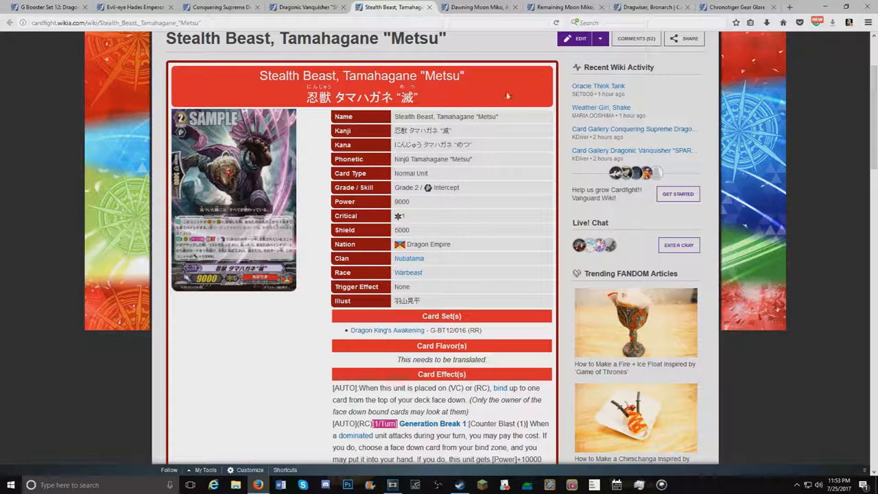
pyautogui.scroll(-3)
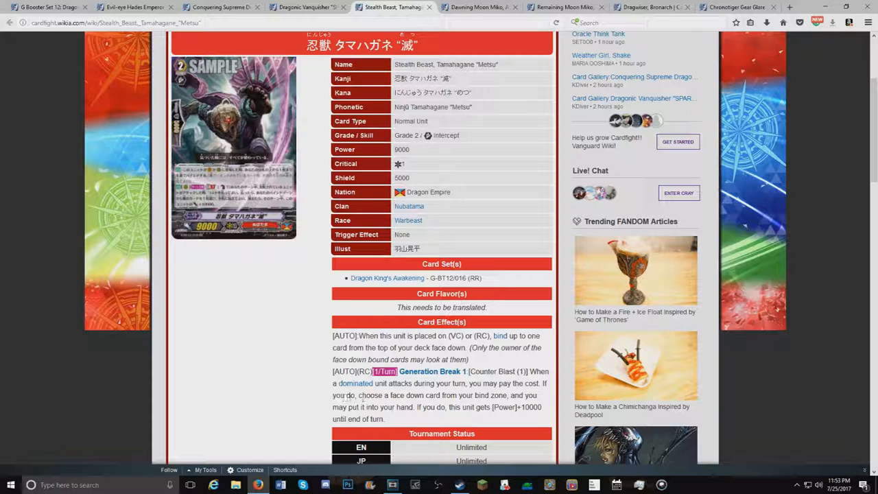
pyautogui.moveTo(548, 401)
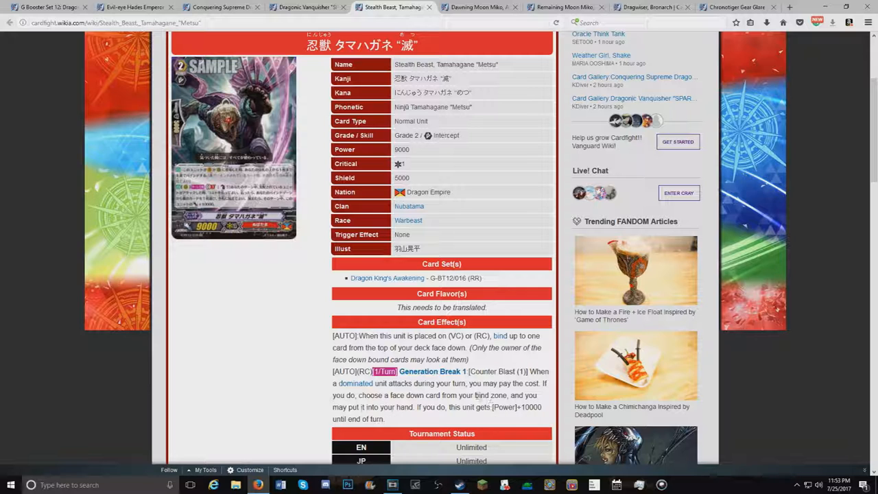
pyautogui.scroll(3)
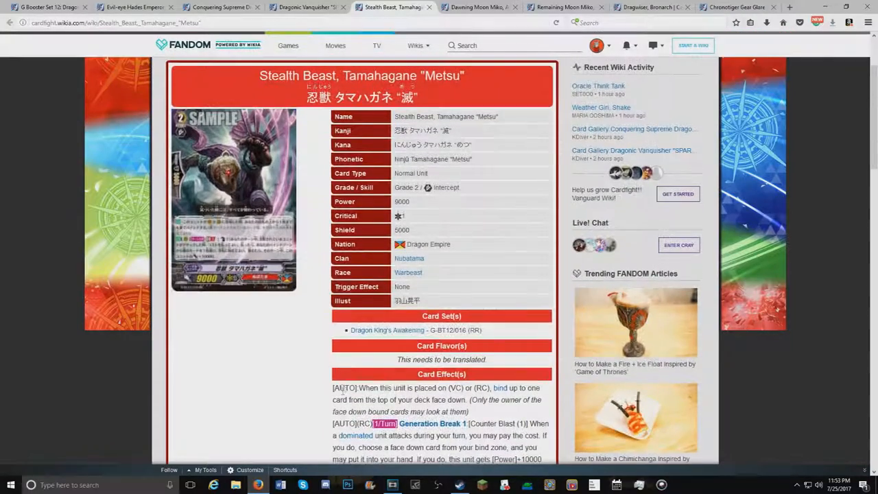
pyautogui.scroll(3)
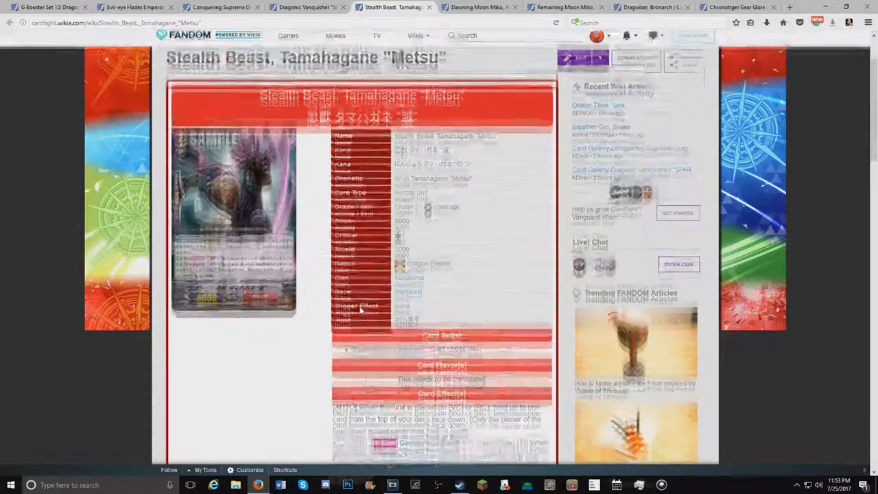
pyautogui.scroll(-3)
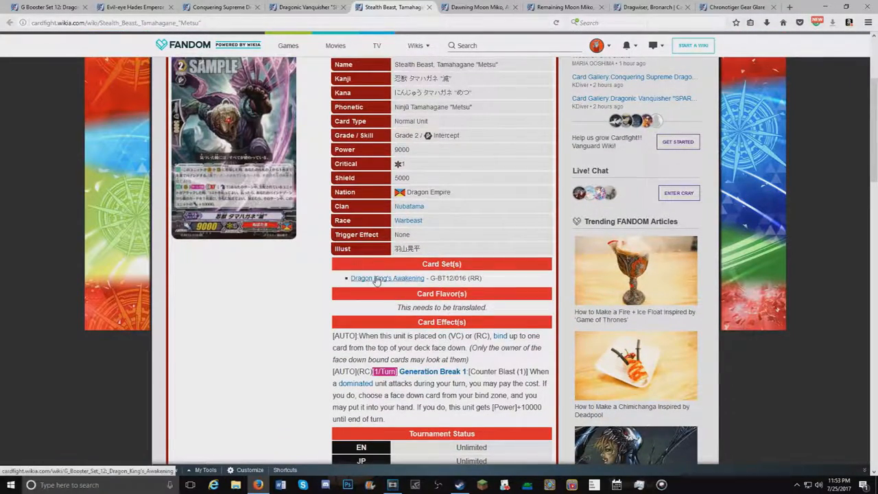
pyautogui.scroll(3)
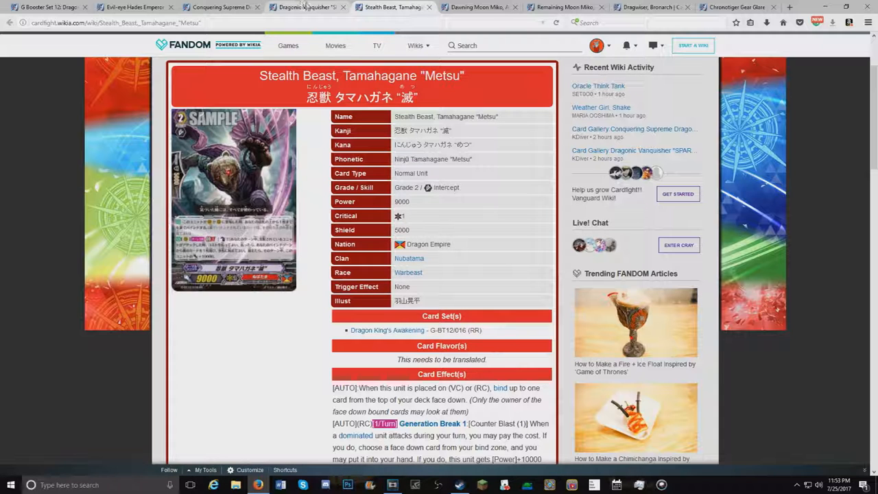
# - View Dragonic Vanquisher "SPARKING" and scroll to its Thunderstrike card effects
pyautogui.click(323, 7)
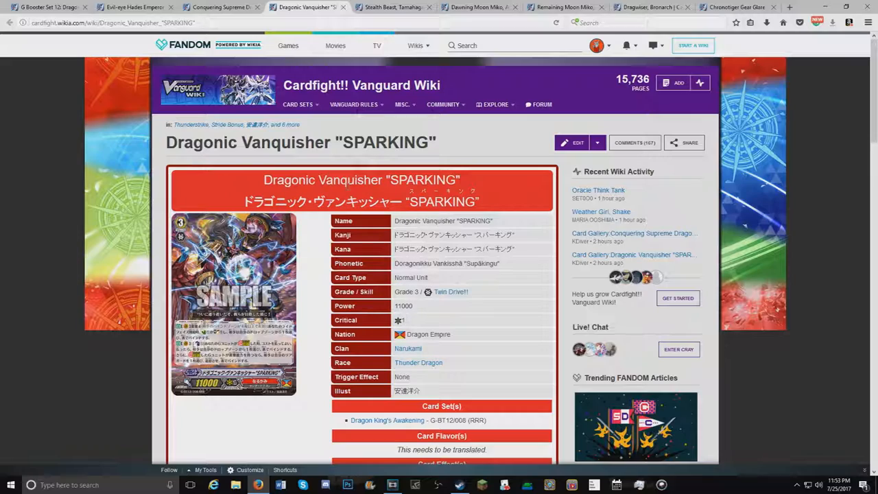
pyautogui.scroll(-3)
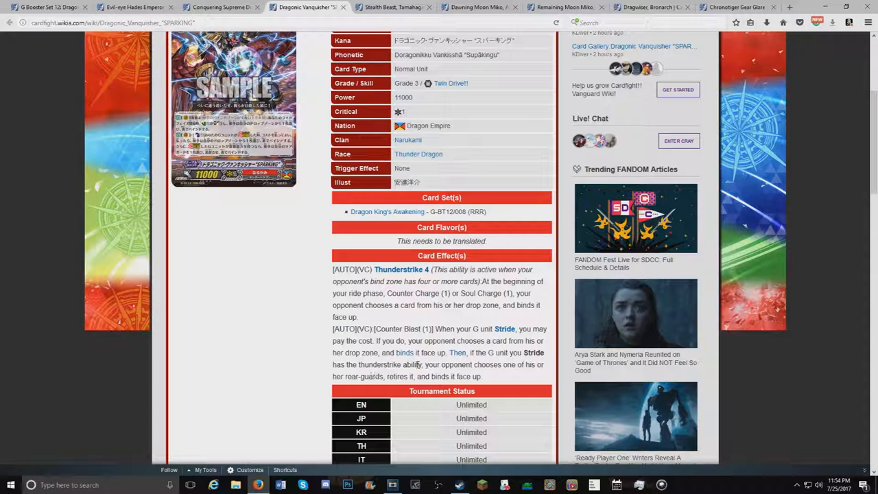
pyautogui.moveTo(500, 360)
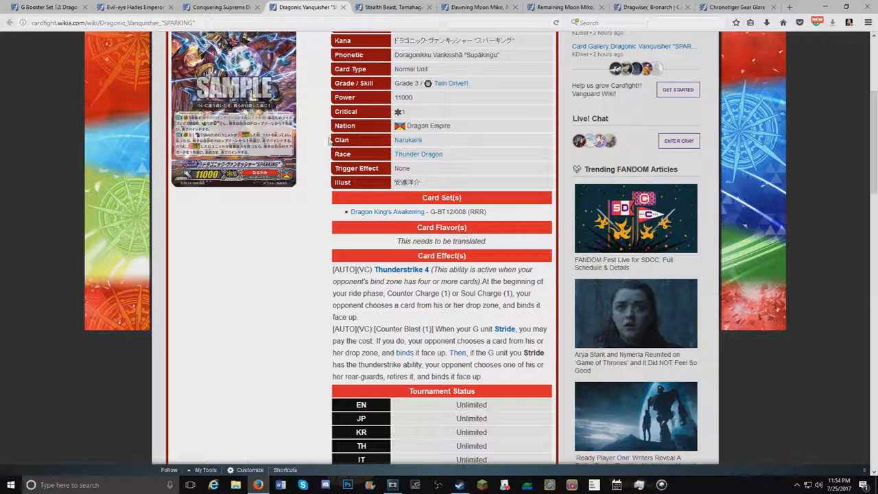
pyautogui.moveTo(328, 137)
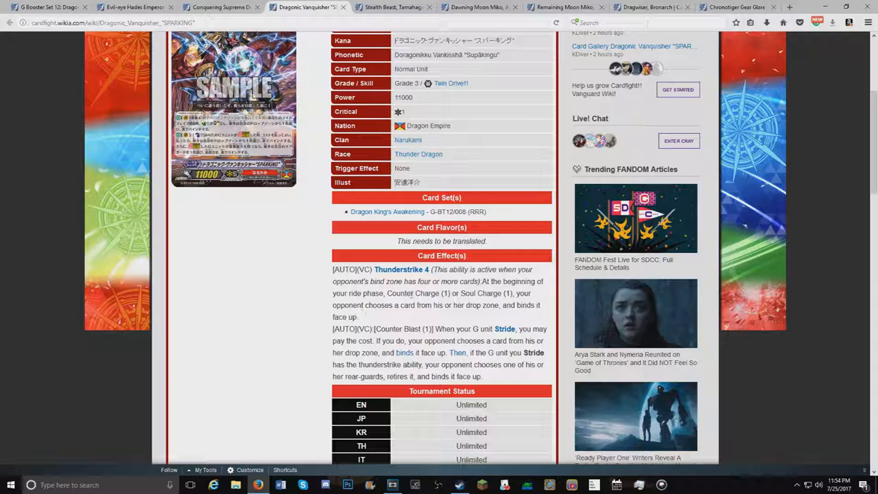
pyautogui.moveTo(539, 301)
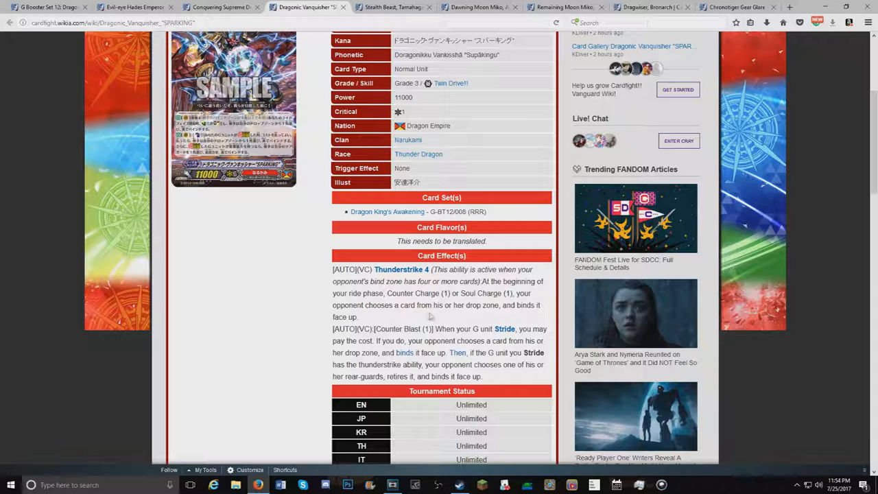
pyautogui.moveTo(554, 314)
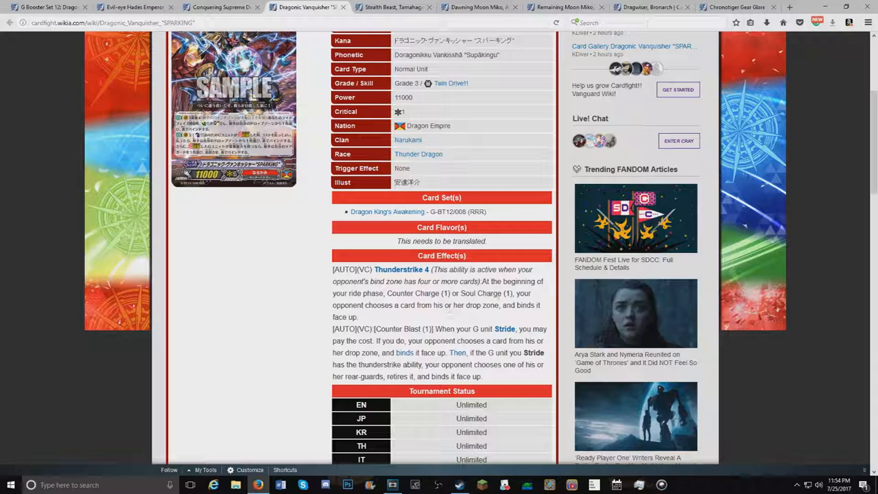
pyautogui.moveTo(539, 320)
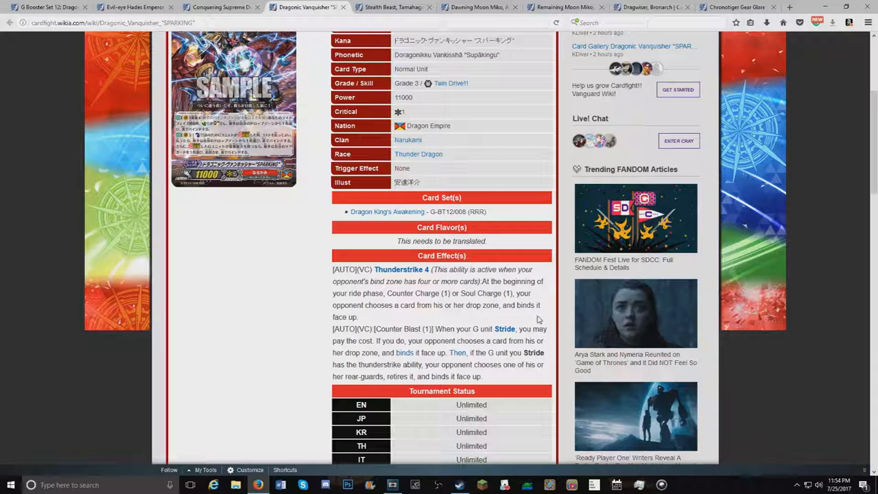
pyautogui.moveTo(383, 291)
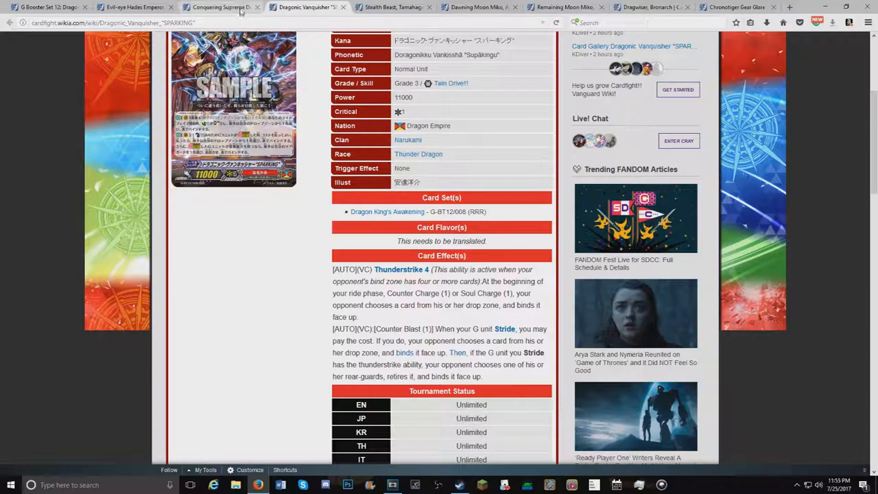
# - View Dragonic Vanquisher "VBUSTER" and scroll through its details and effect text
pyautogui.click(219, 7)
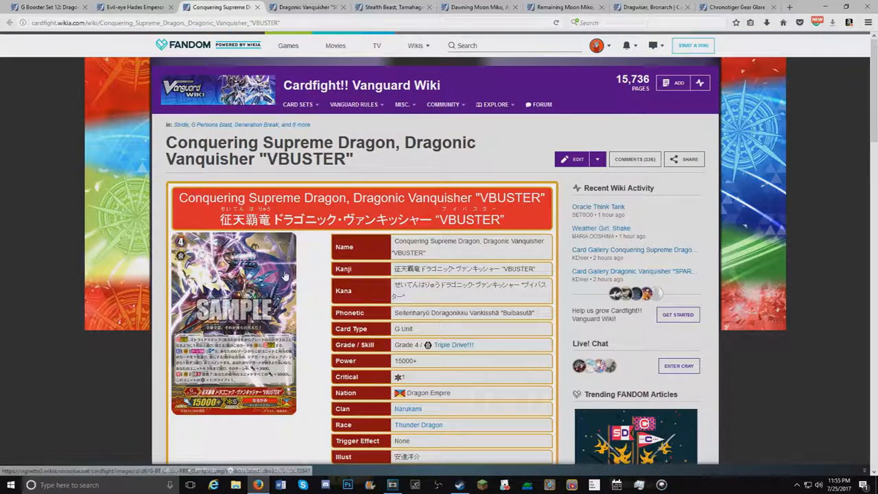
pyautogui.scroll(-3)
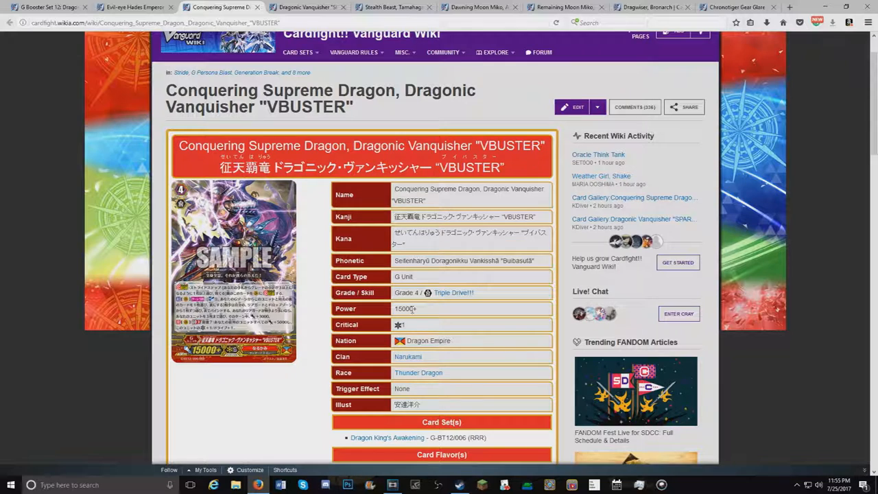
pyautogui.scroll(-3)
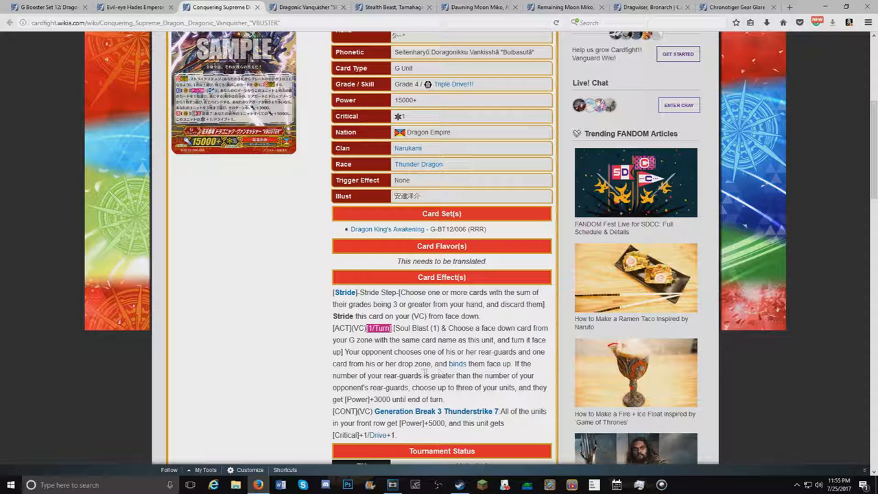
pyautogui.moveTo(547, 363)
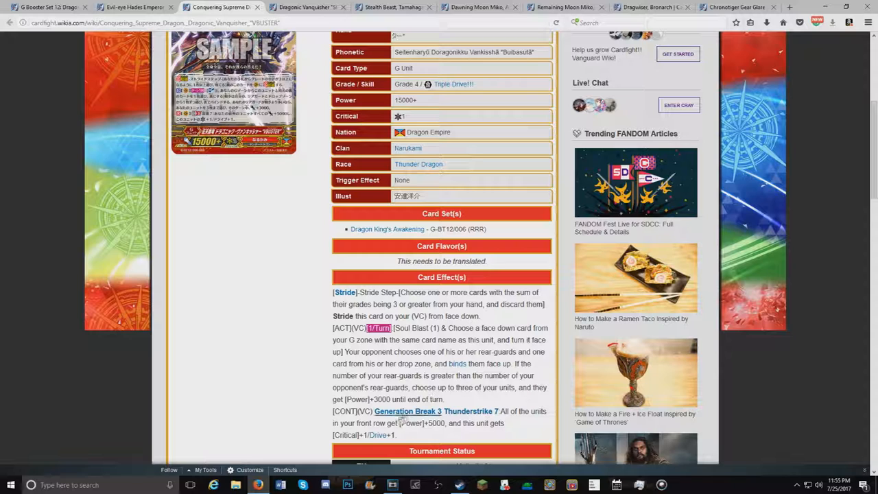
pyautogui.moveTo(471, 410)
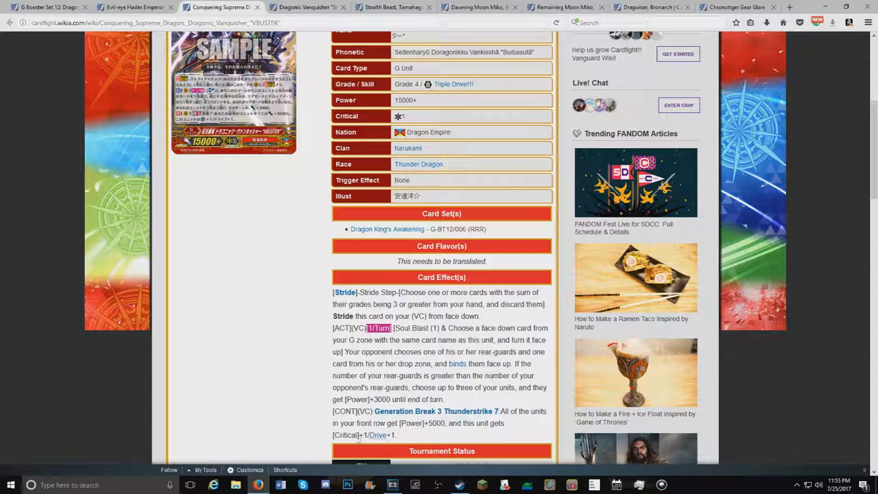
pyautogui.scroll(3)
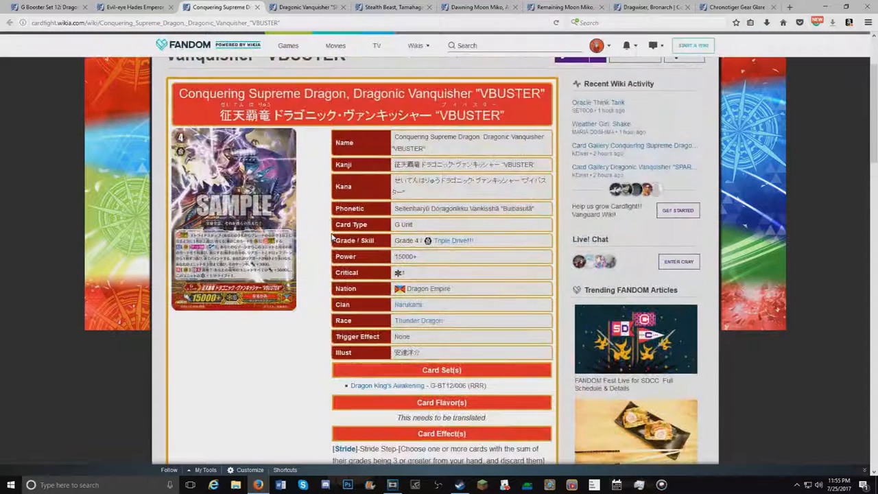
pyautogui.scroll(-3)
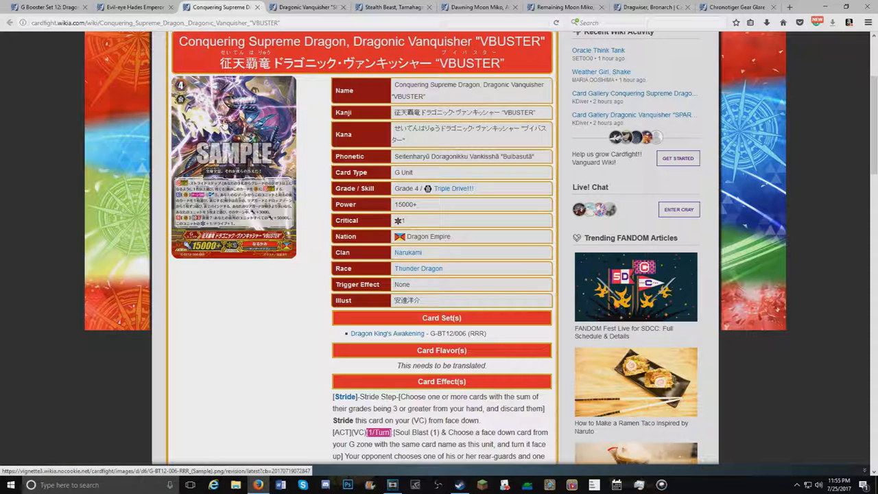
# - Enlarge the VBUSTER card image, then close the lightbox again
pyautogui.click(233, 164)
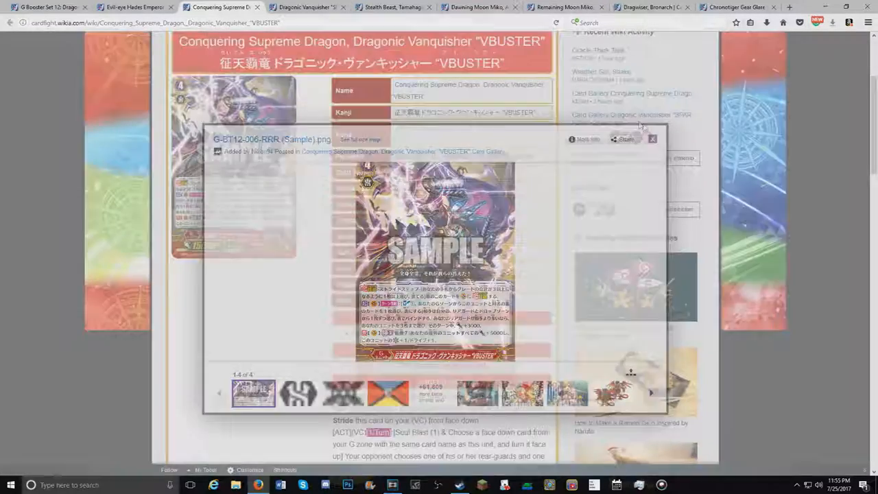
pyautogui.click(652, 139)
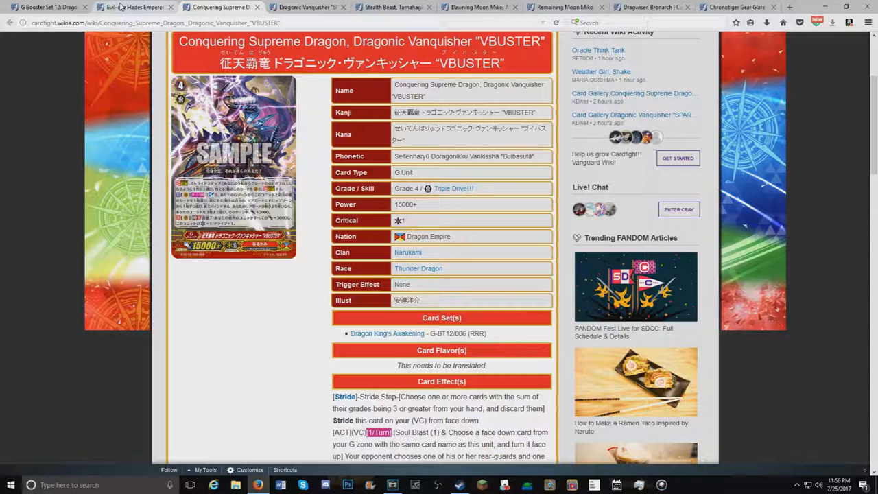
# - View Evil-eye Hades Emperor, Shiranui "Mukuro" and read its stats, Domination effect and tournament status
pyautogui.click(134, 7)
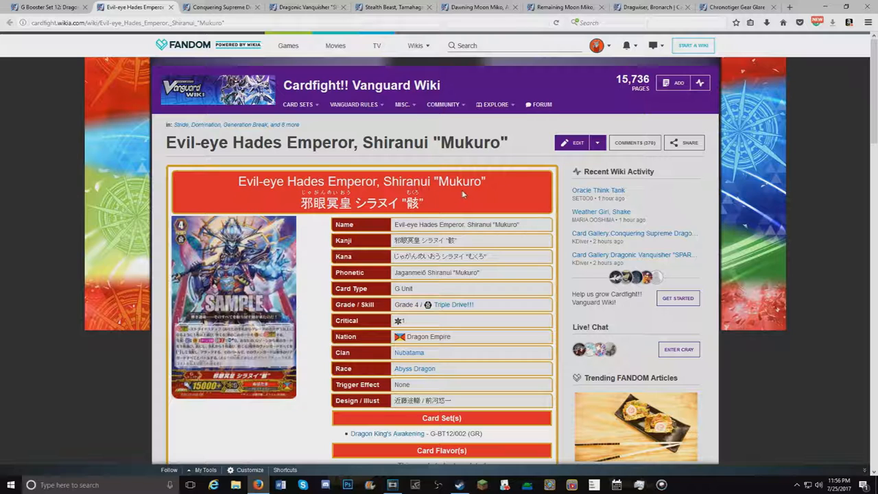
pyautogui.scroll(-3)
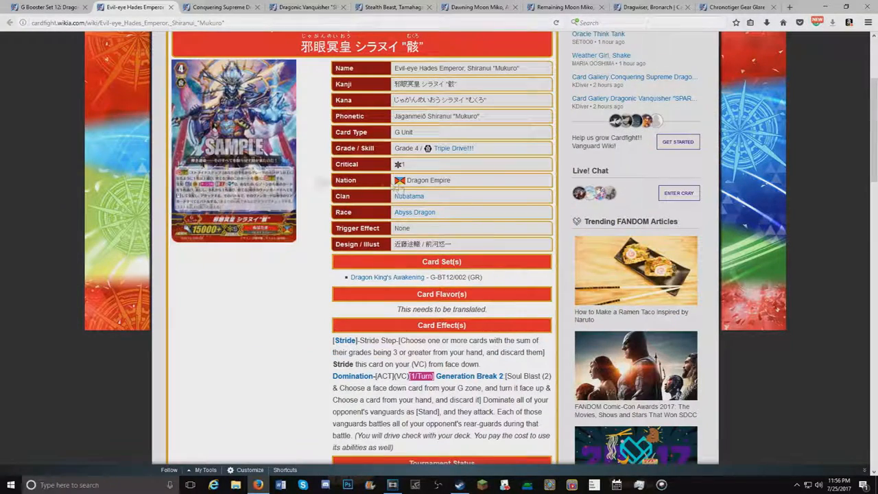
pyautogui.scroll(3)
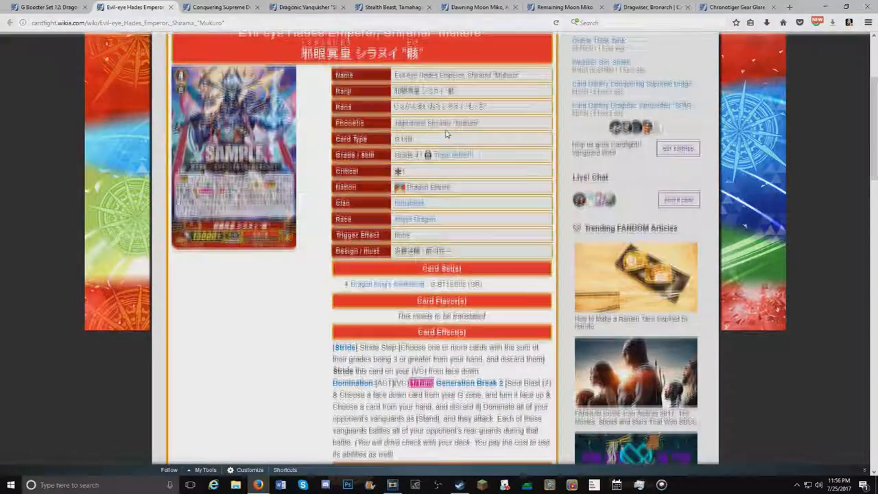
pyautogui.scroll(-3)
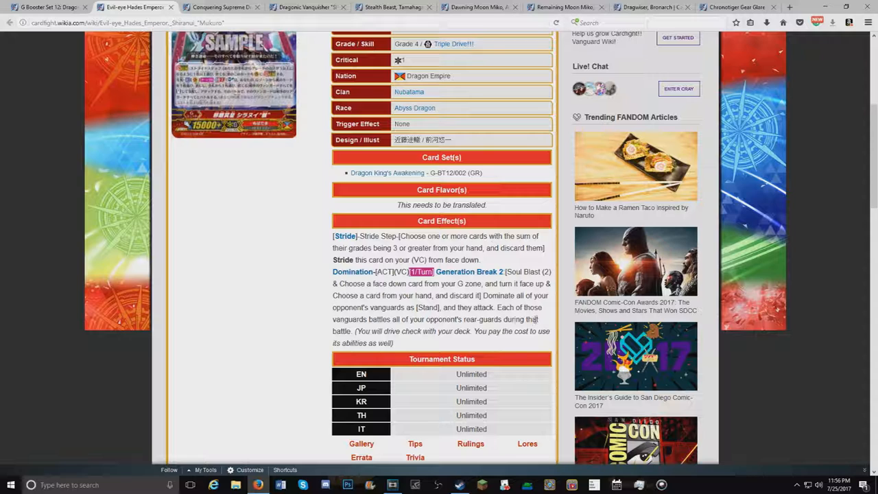
pyautogui.moveTo(422, 336)
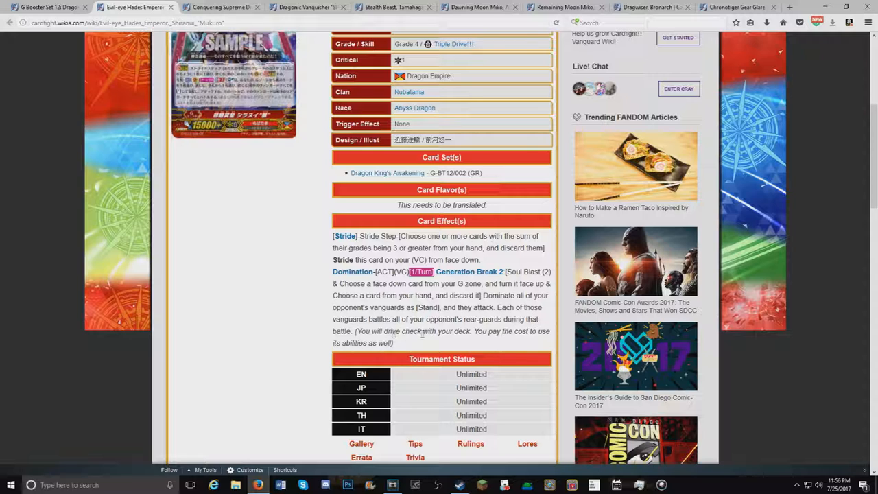
pyautogui.moveTo(539, 317)
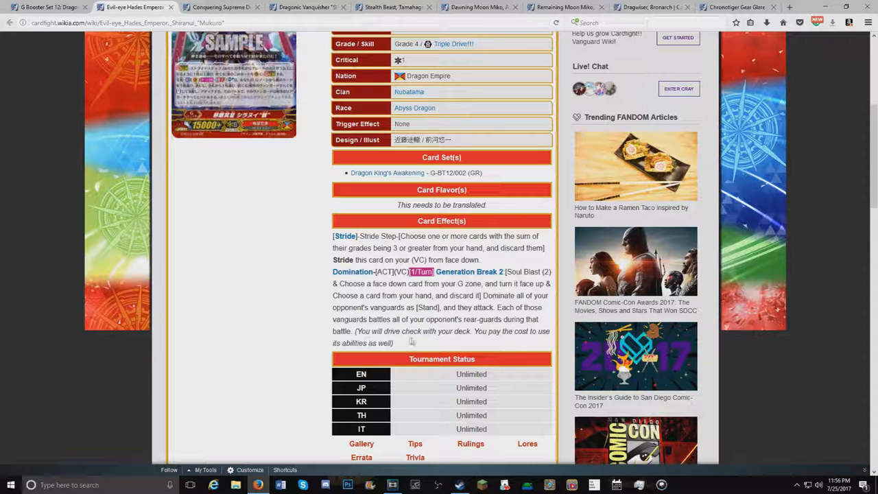
pyautogui.moveTo(489, 342)
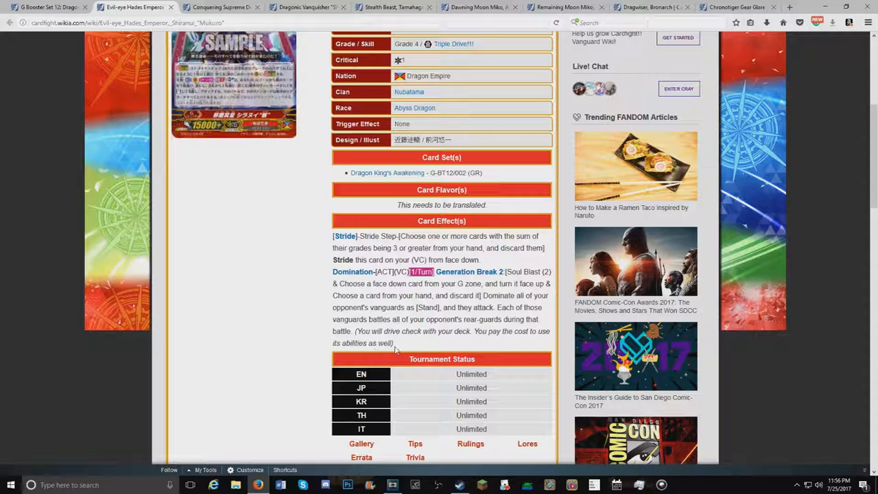
pyautogui.scroll(3)
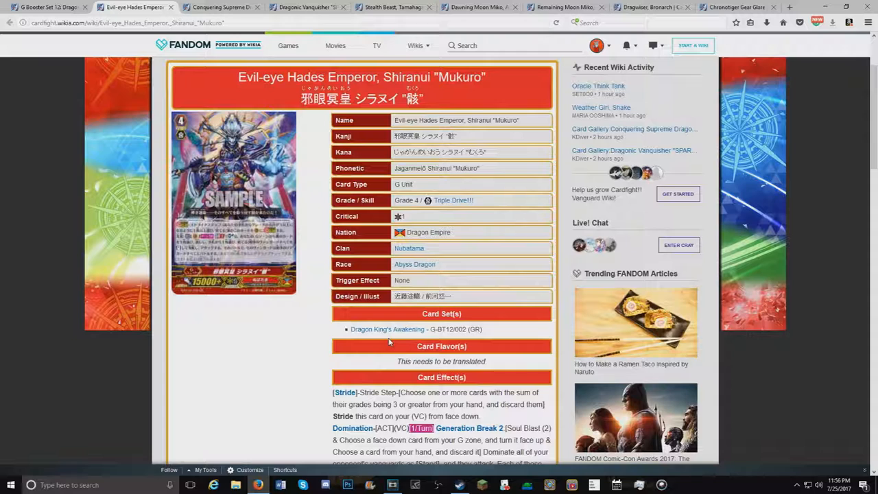
pyautogui.moveTo(316, 275)
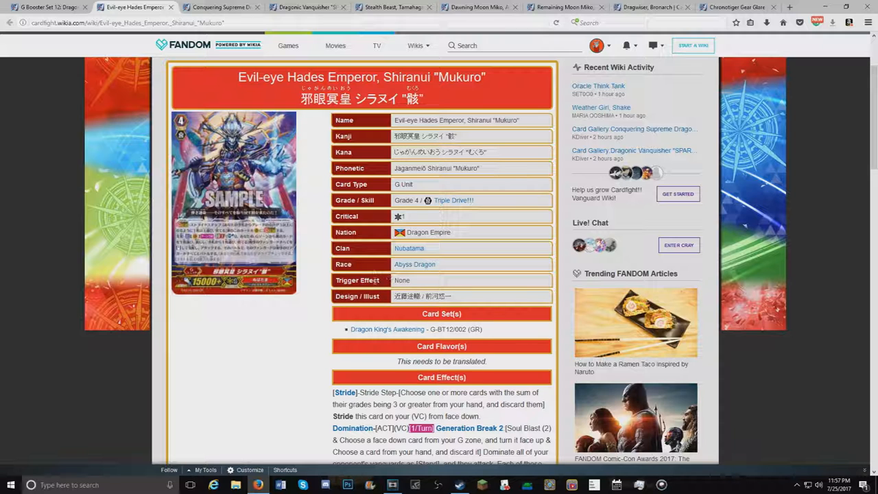
pyautogui.scroll(-3)
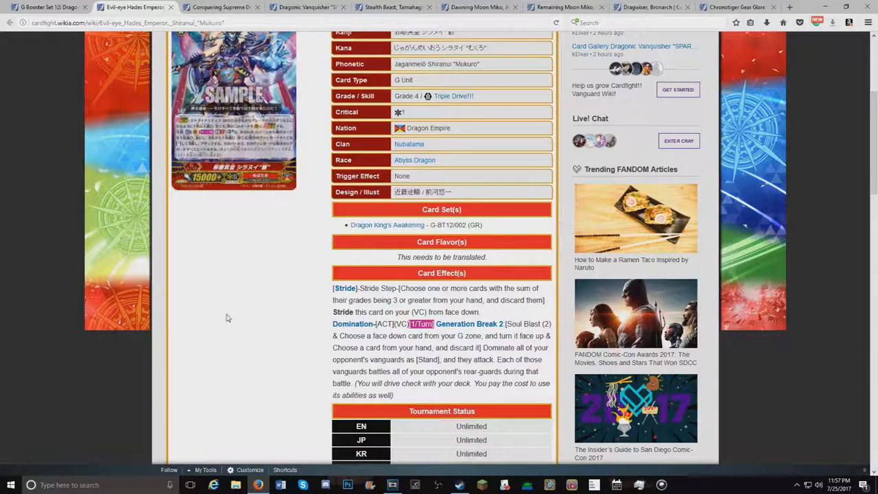
pyautogui.click(233, 110)
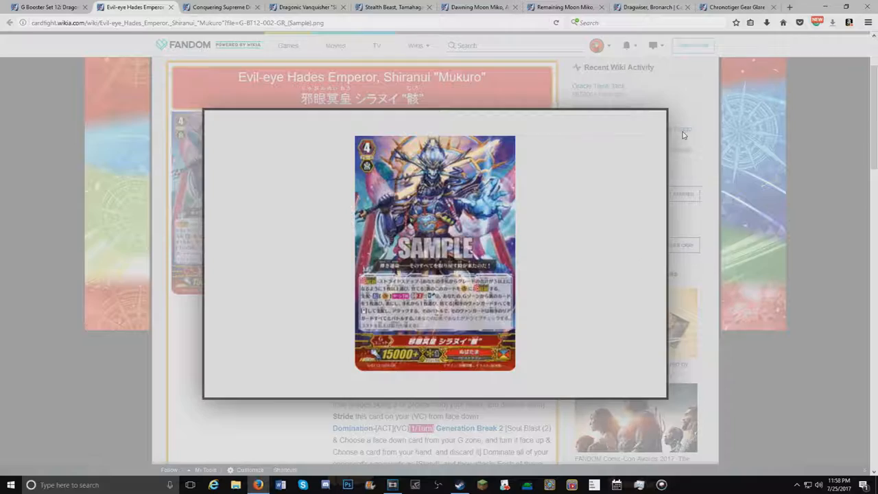
pyautogui.click(435, 254)
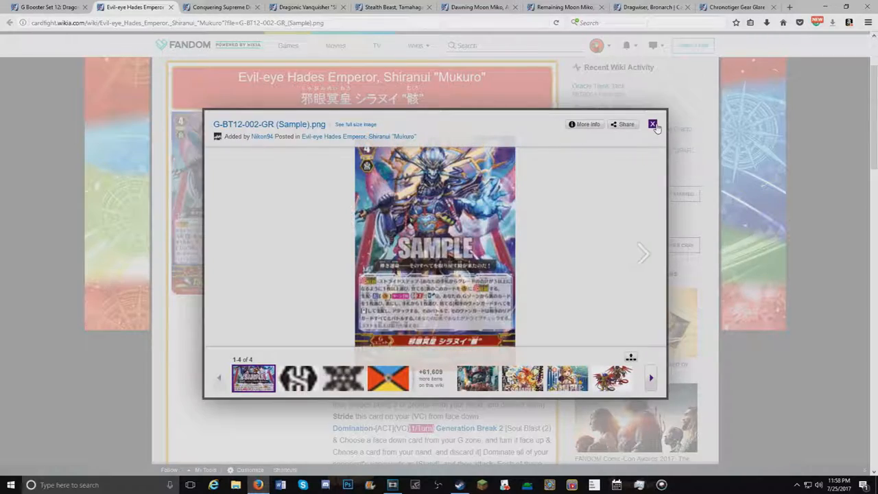
pyautogui.click(653, 125)
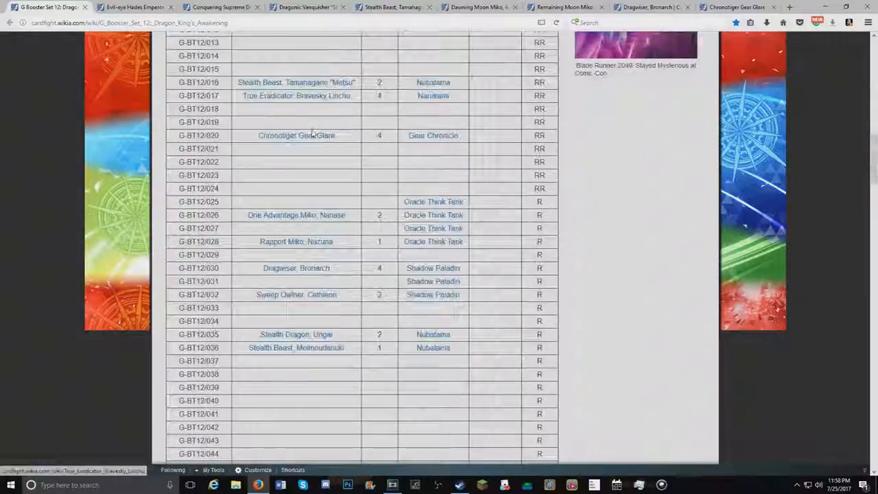
# - Scroll through the Dragon King's Awakening card list and back to its first entries
pyautogui.scroll(-3)
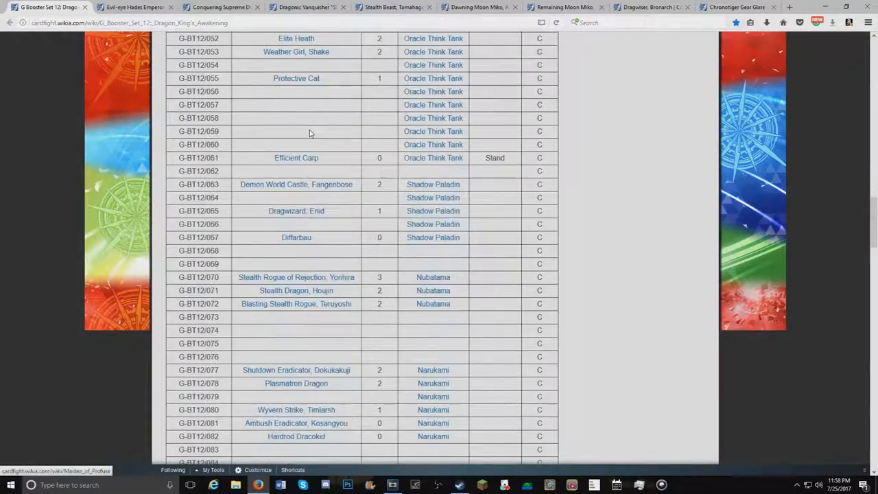
pyautogui.scroll(-3)
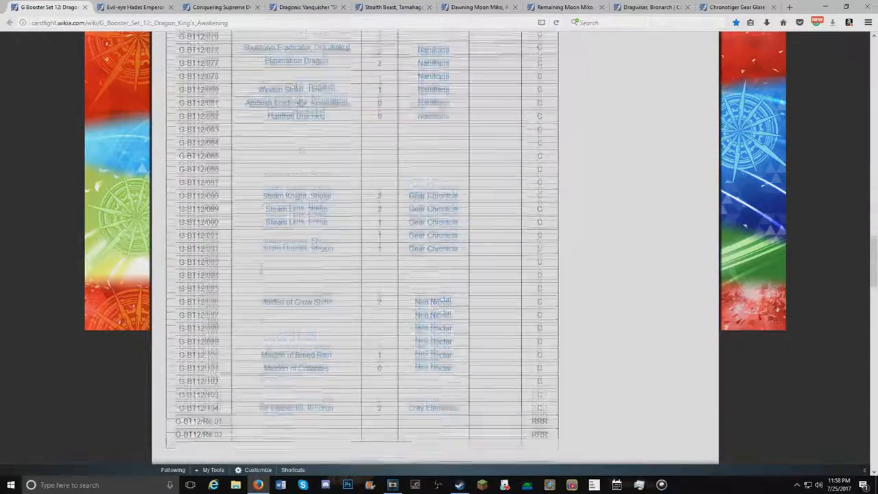
pyautogui.scroll(-3)
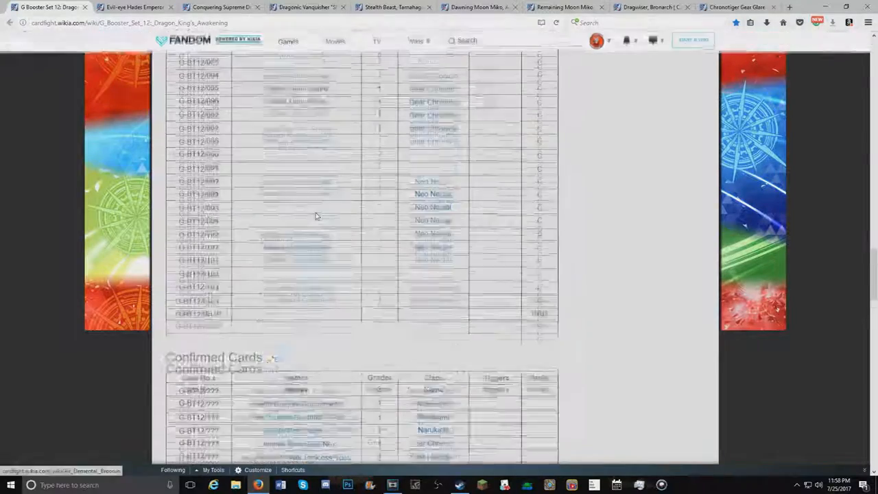
pyautogui.scroll(3)
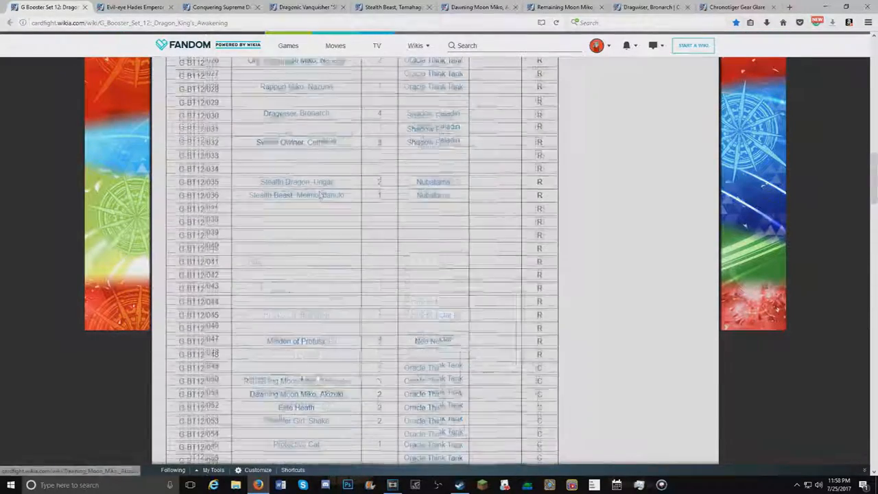
pyautogui.scroll(3)
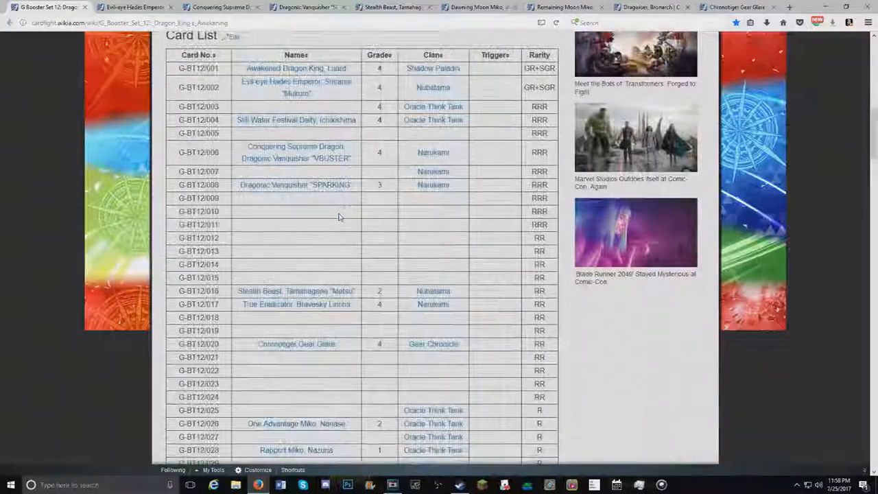
pyautogui.scroll(-3)
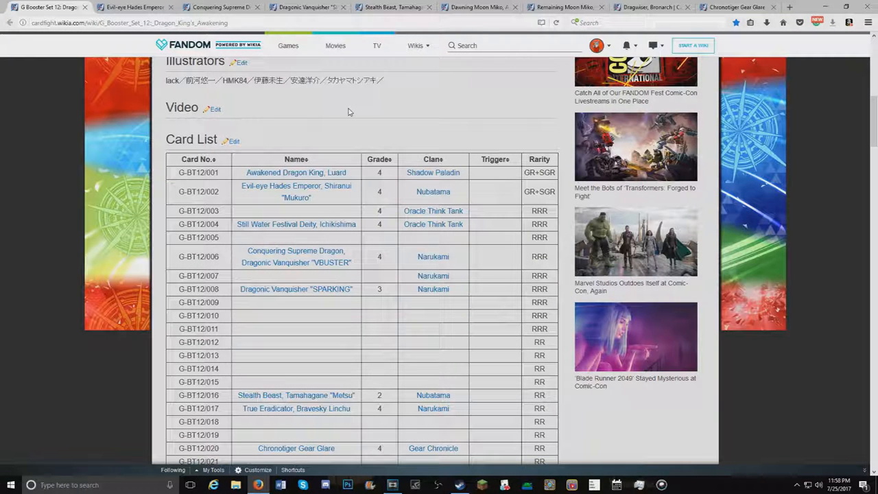
pyautogui.moveTo(345, 102)
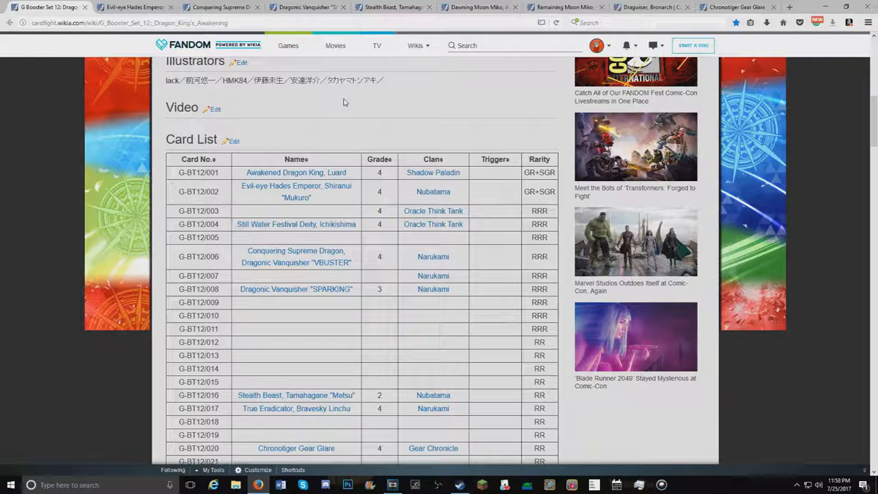